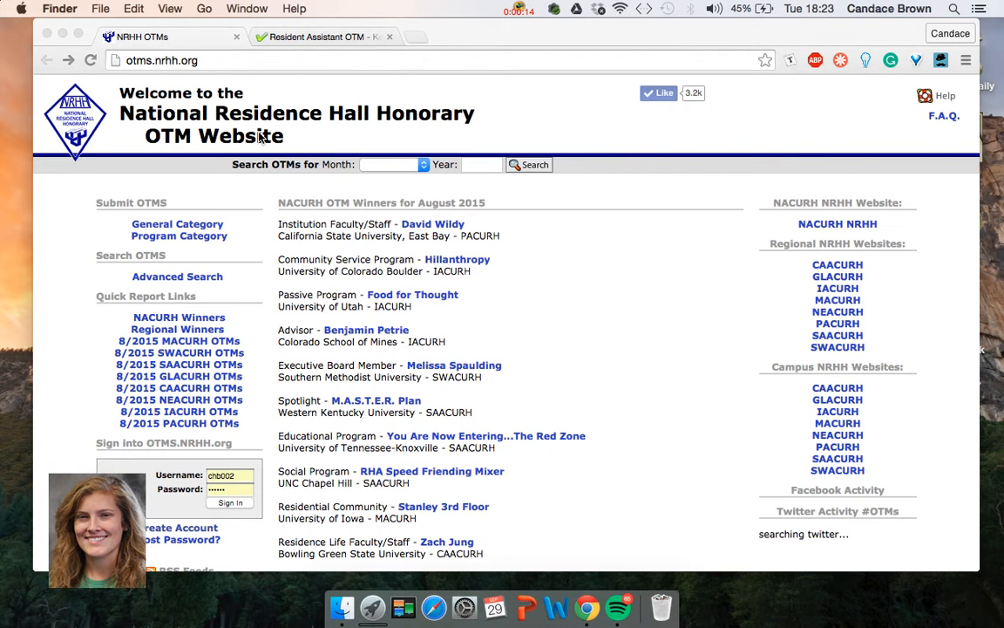
pyautogui.moveTo(208, 67)
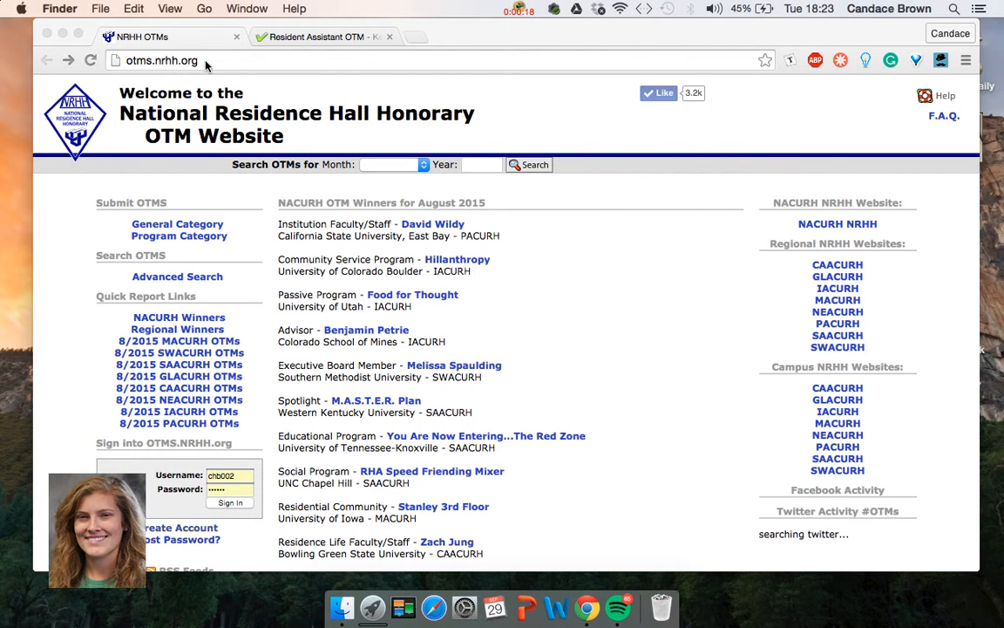
pyautogui.moveTo(146, 452)
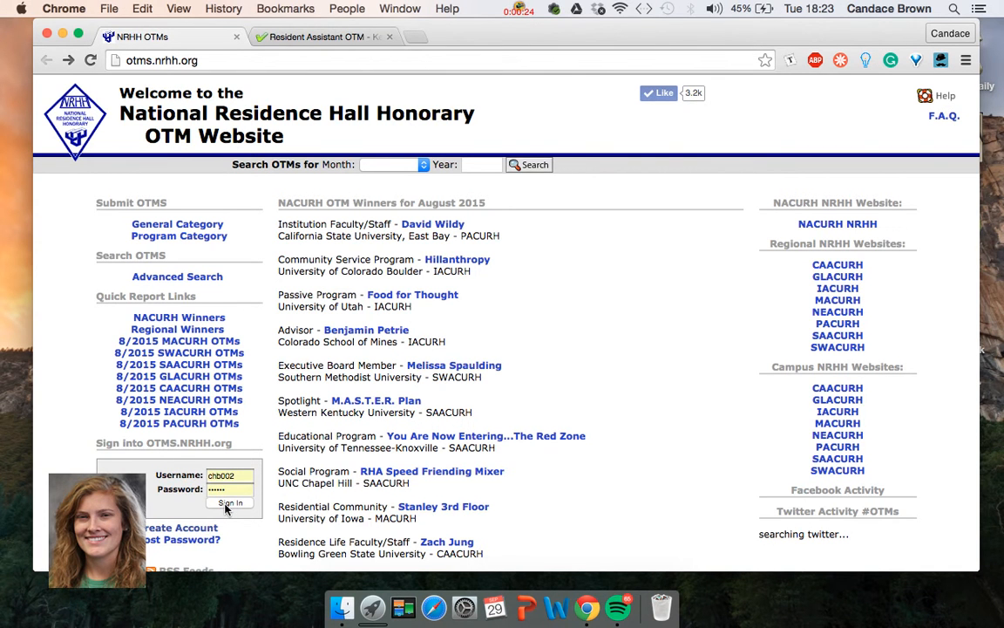
# Sign in to view the twelve OTMs submitted for September 2015.
pyautogui.click(230, 504)
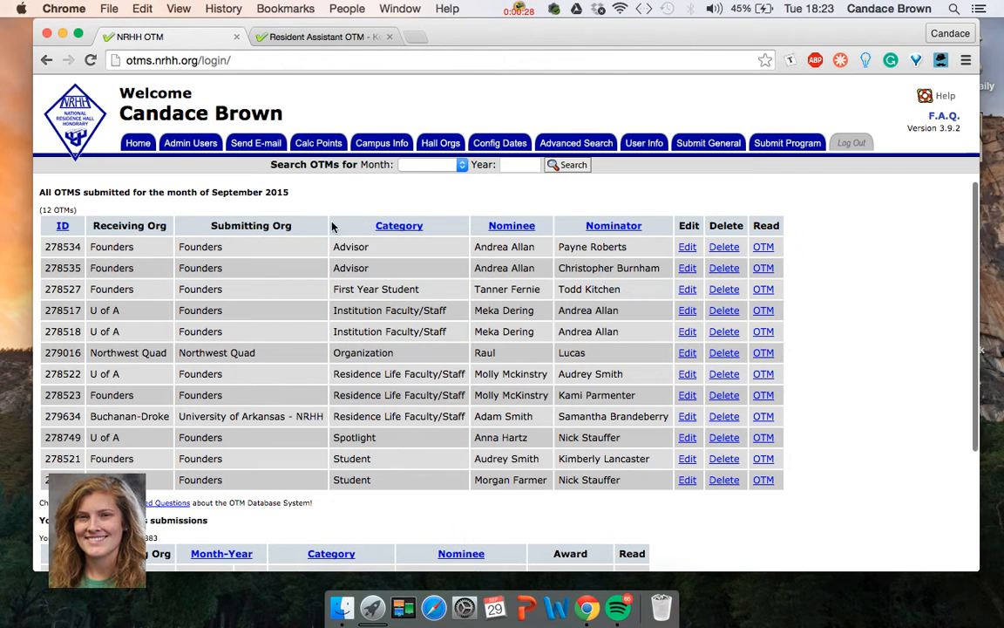
pyautogui.moveTo(693, 160)
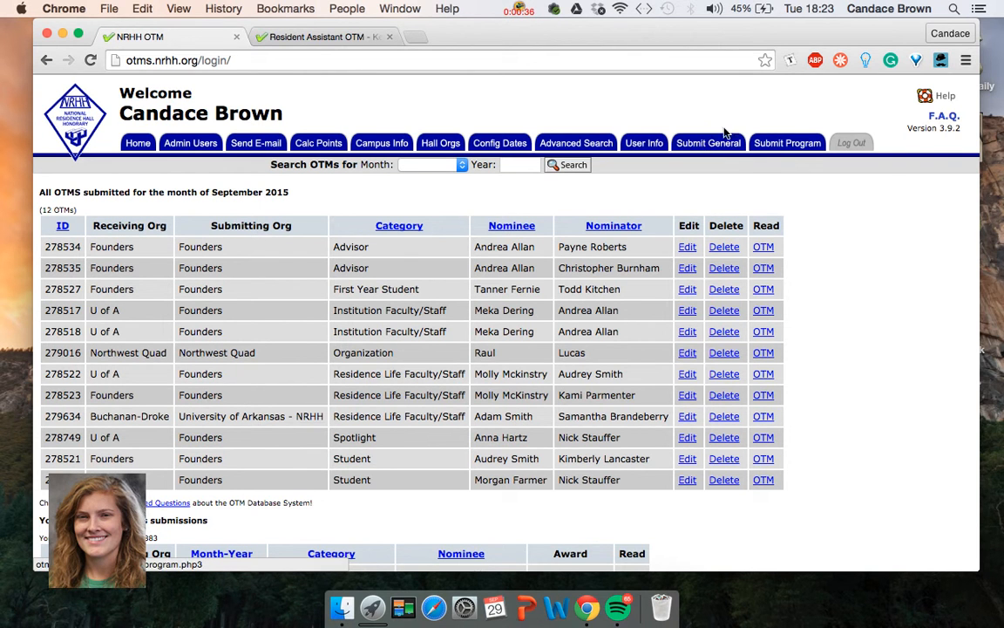
# Open the blank September 2015 general OTM form and review its fields down to the word-count section.
pyautogui.click(708, 142)
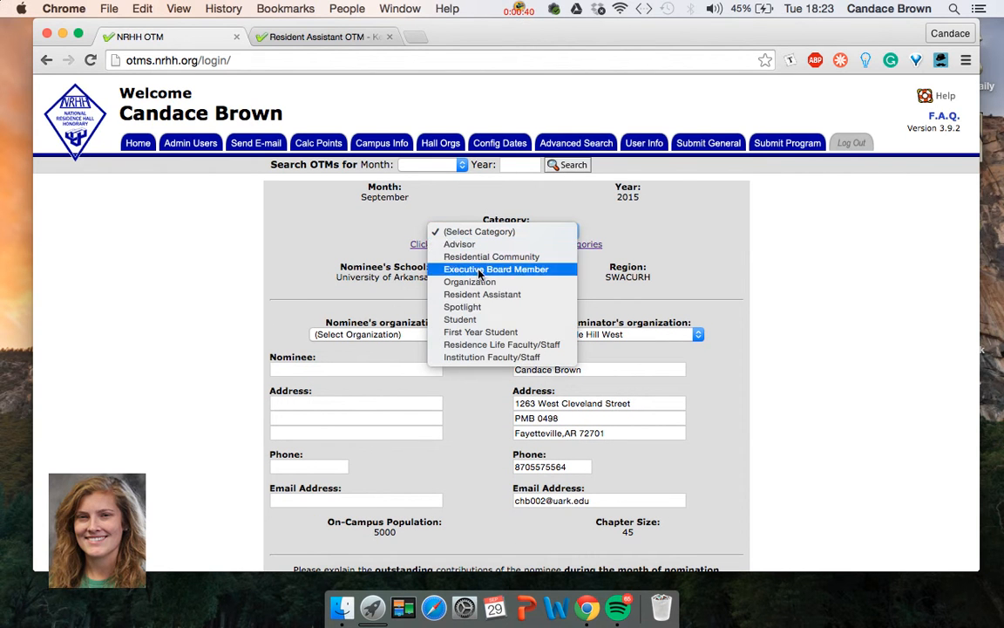
pyautogui.moveTo(354, 223)
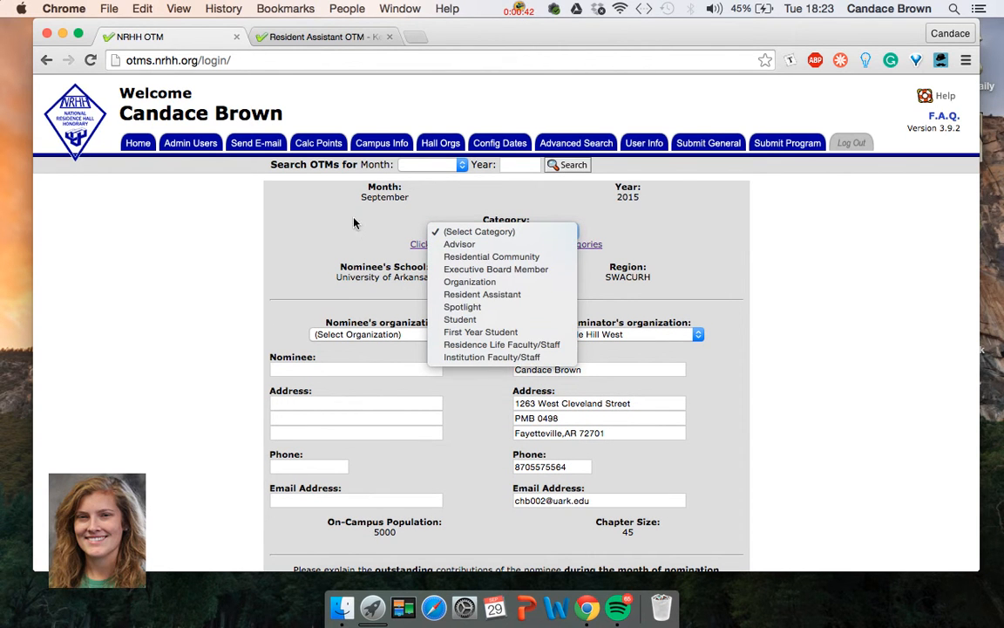
pyautogui.click(355, 369)
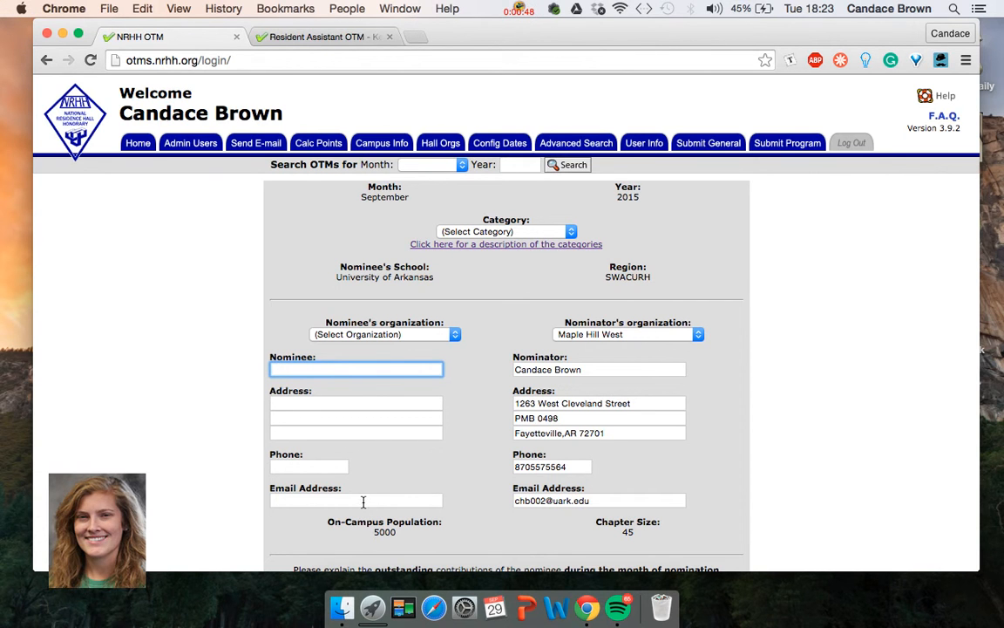
pyautogui.scroll(-3)
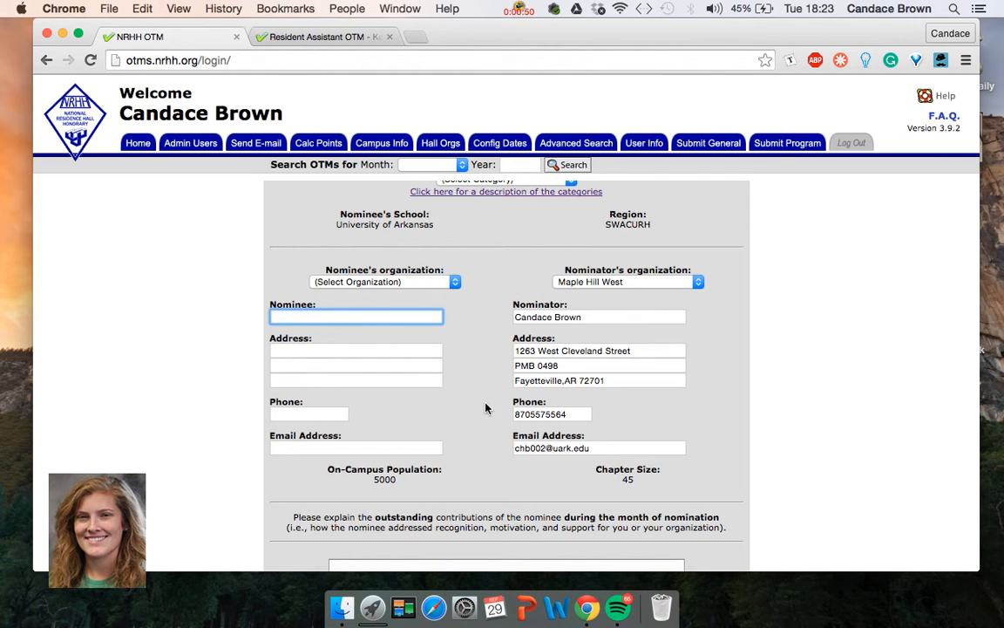
pyautogui.scroll(-3)
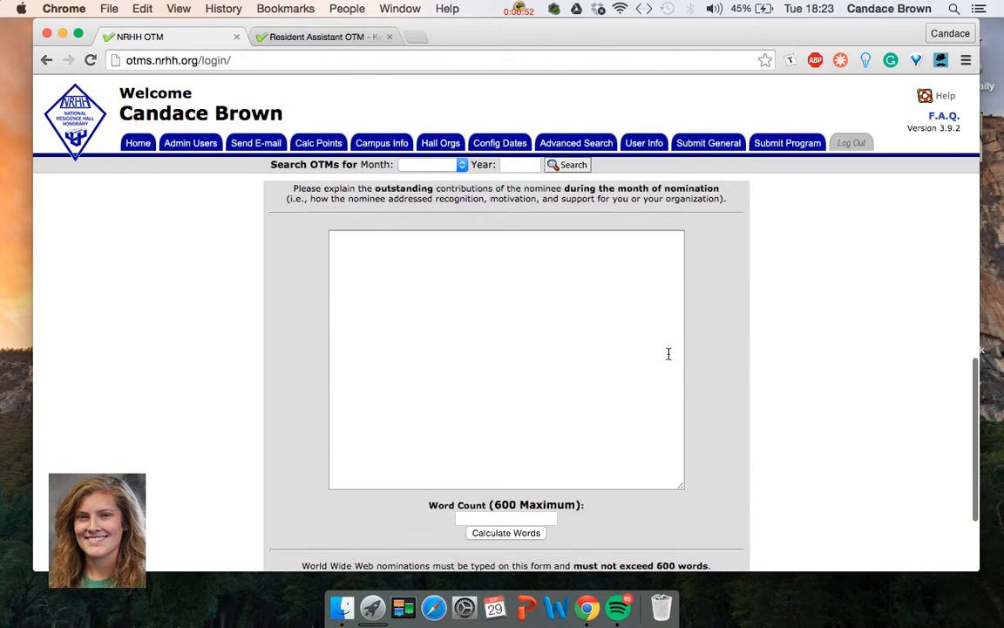
pyautogui.scroll(-3)
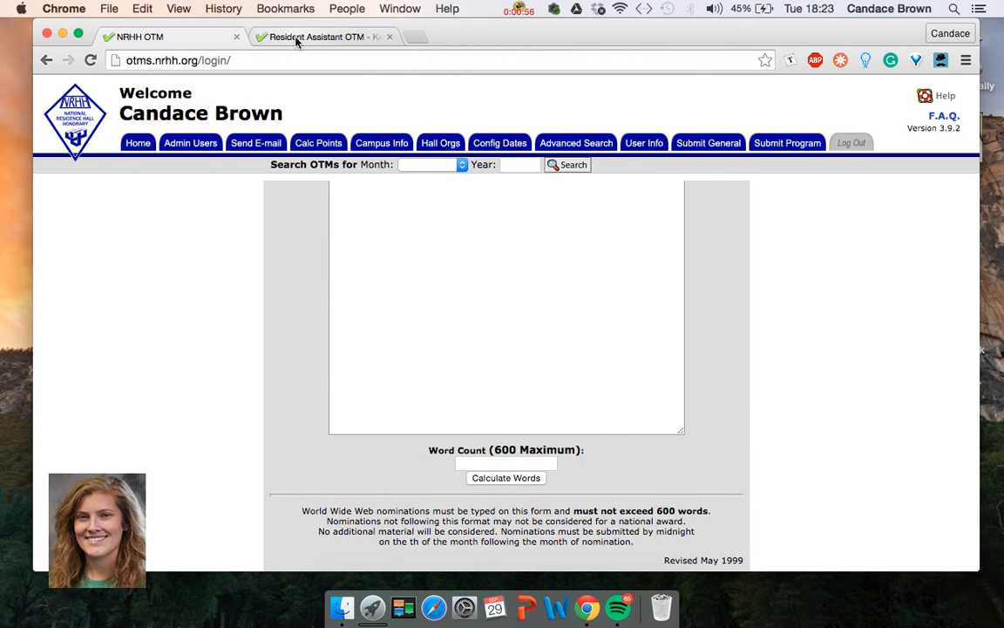
pyautogui.click(323, 36)
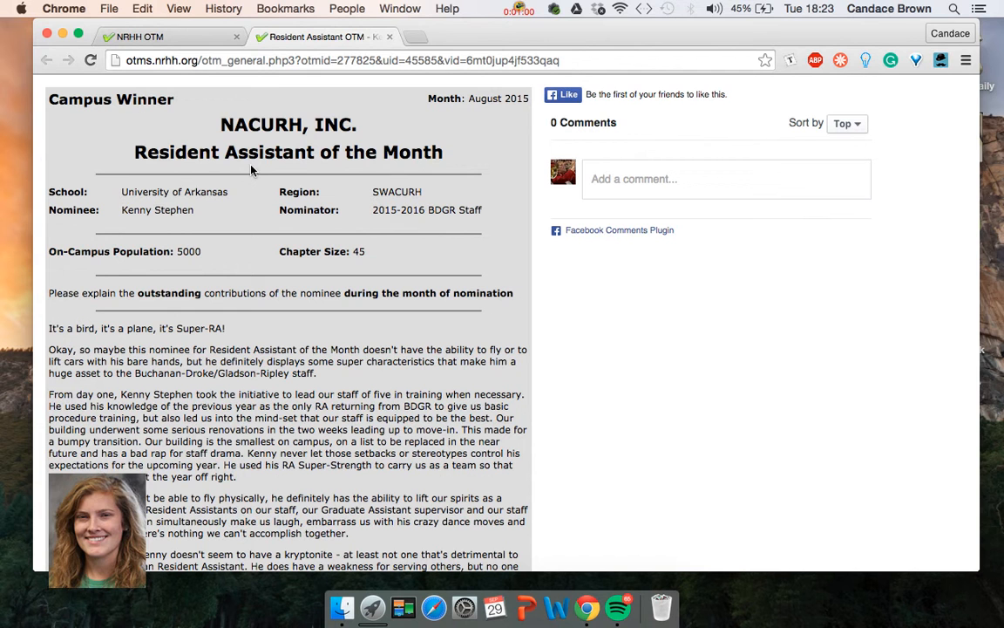
pyautogui.moveTo(329, 208)
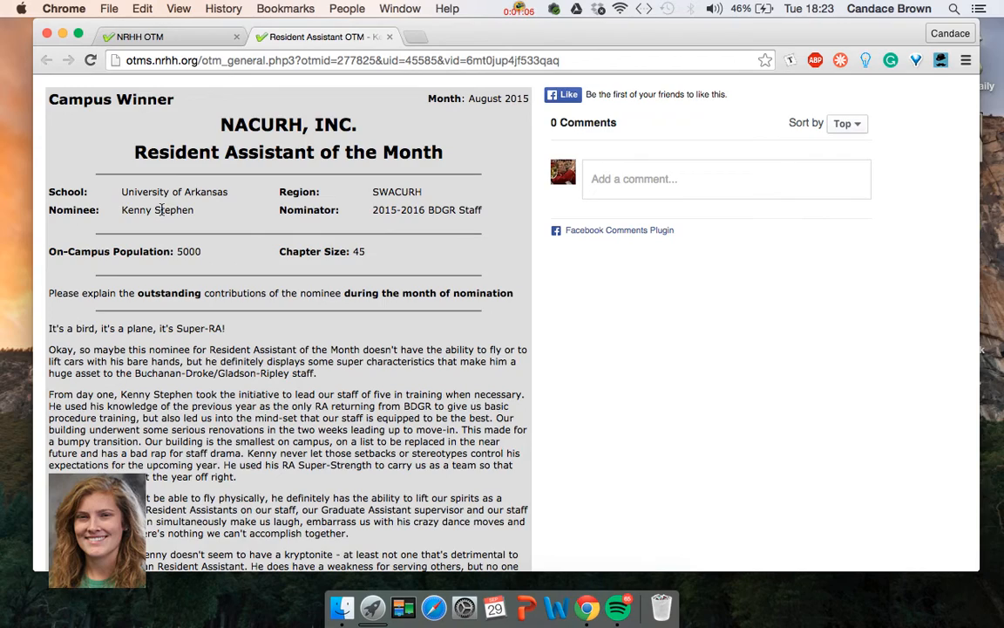
pyautogui.scroll(-3)
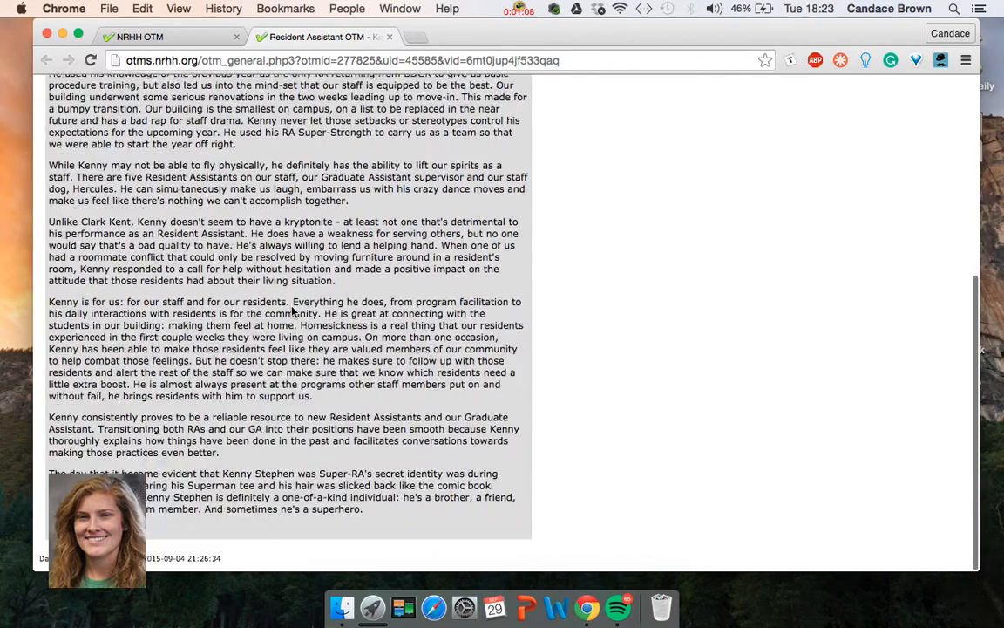
pyautogui.scroll(3)
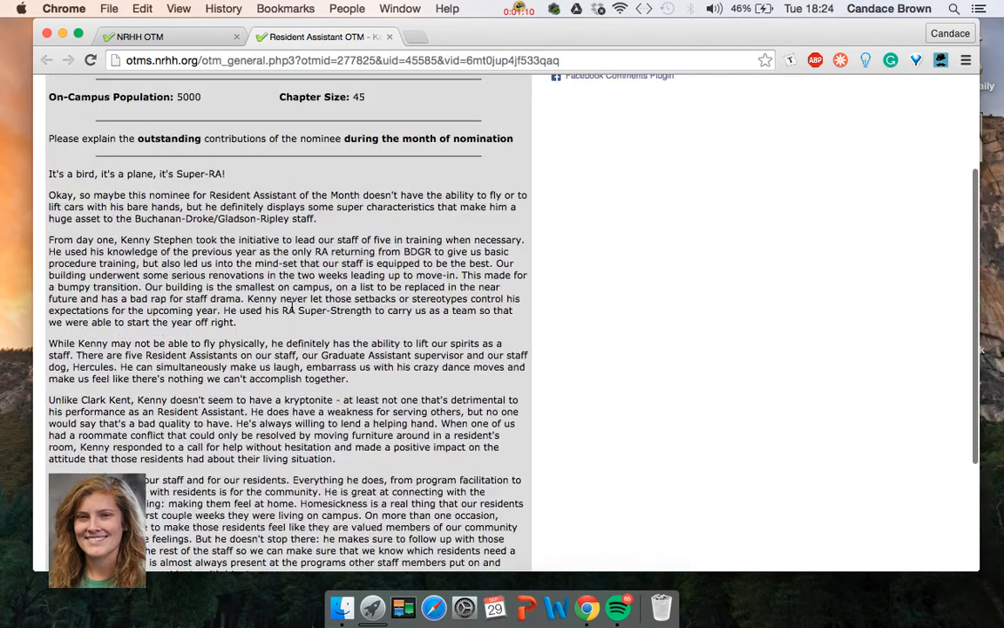
pyautogui.scroll(-3)
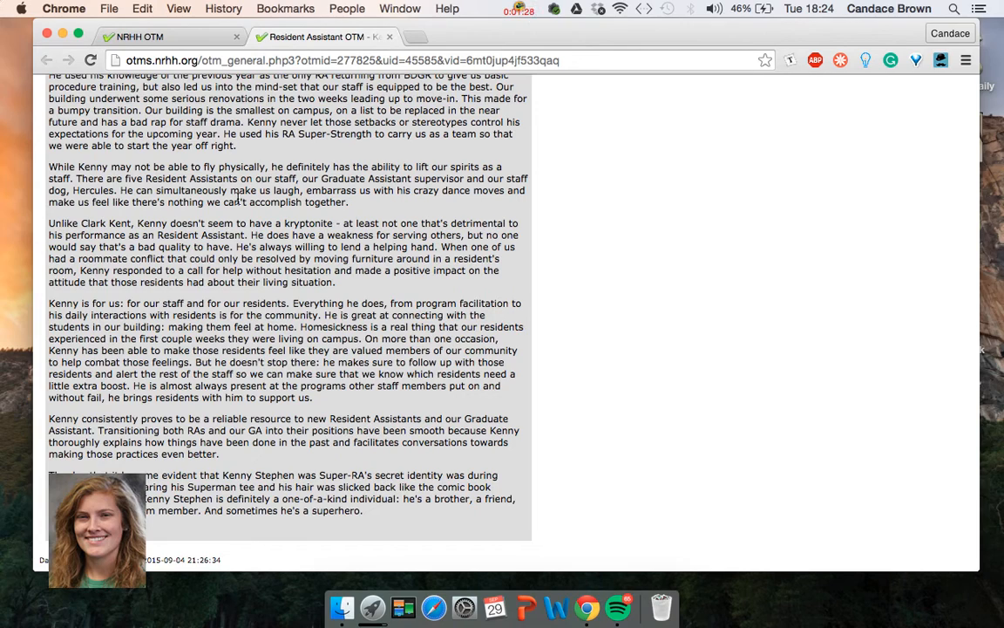
pyautogui.scroll(3)
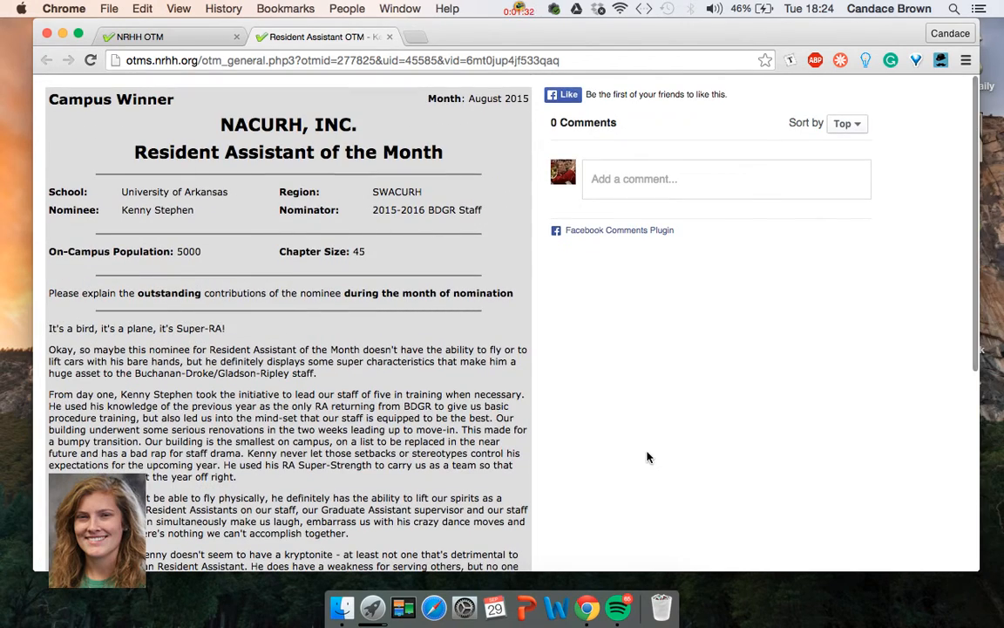
pyautogui.scroll(-3)
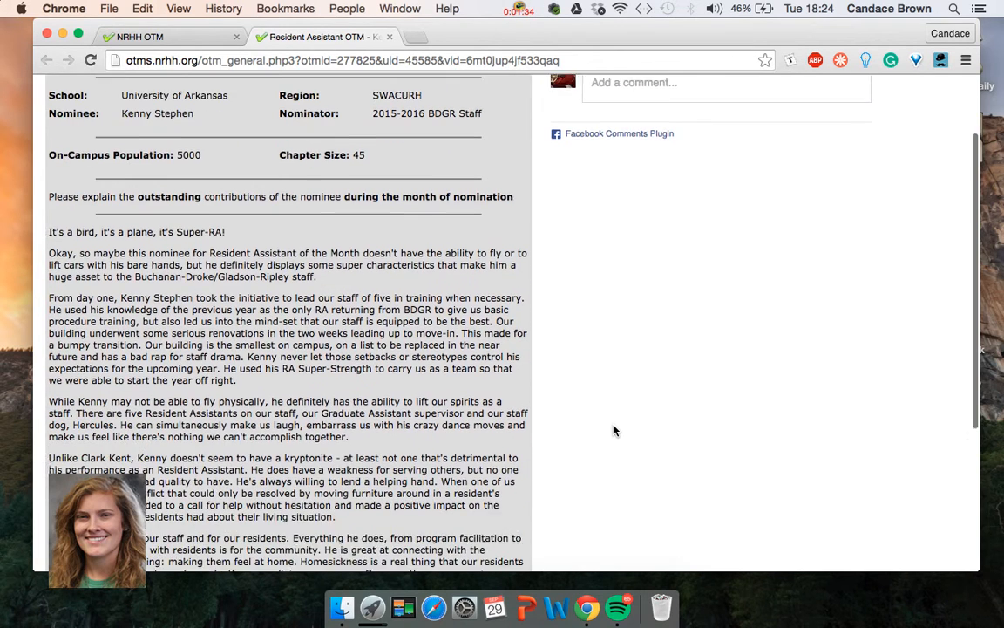
pyautogui.scroll(-3)
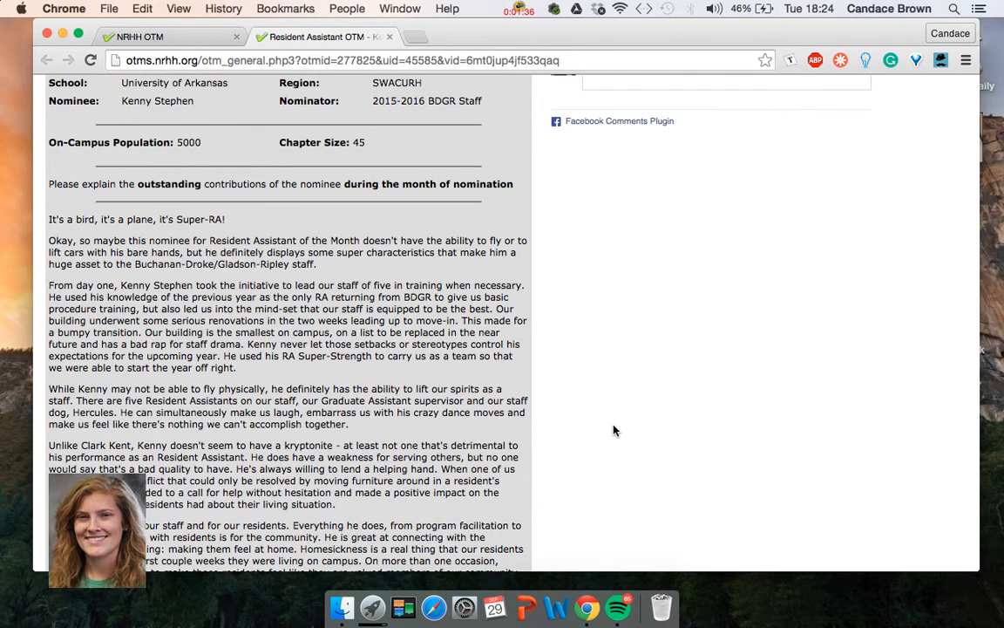
pyautogui.scroll(3)
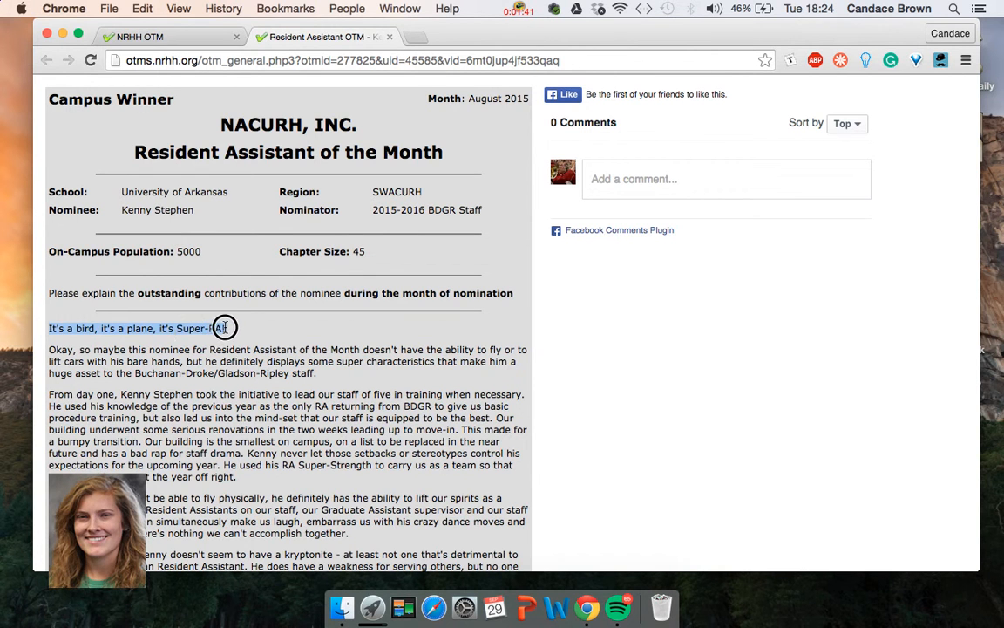
pyautogui.scroll(-3)
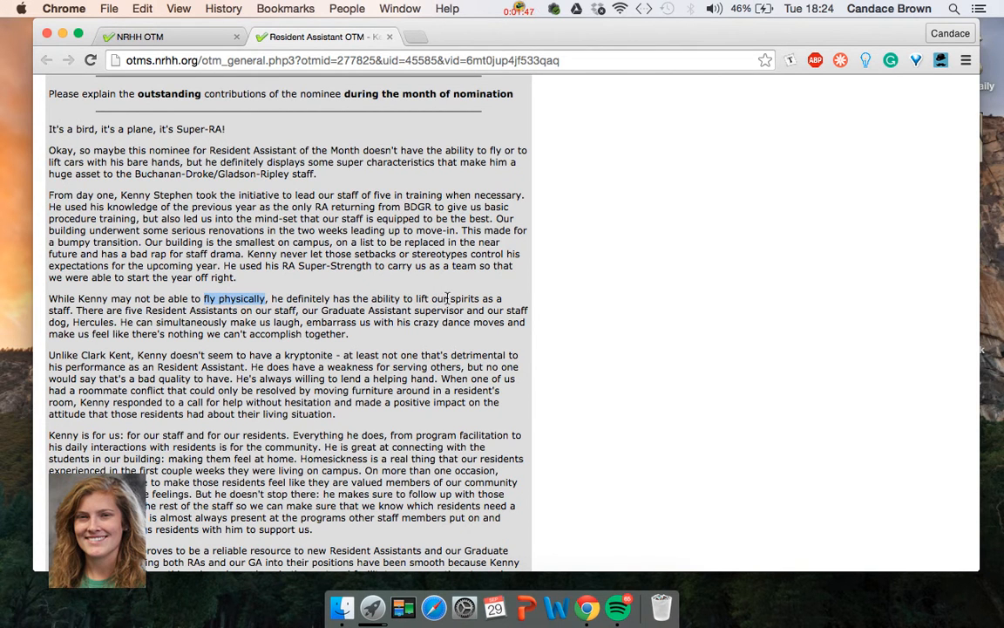
pyautogui.scroll(-3)
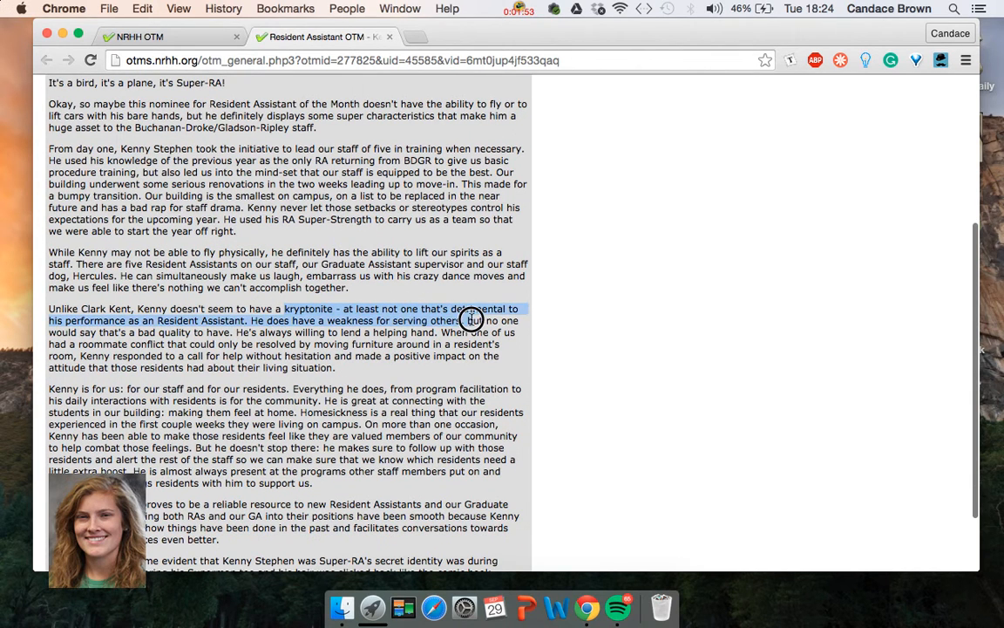
pyautogui.scroll(3)
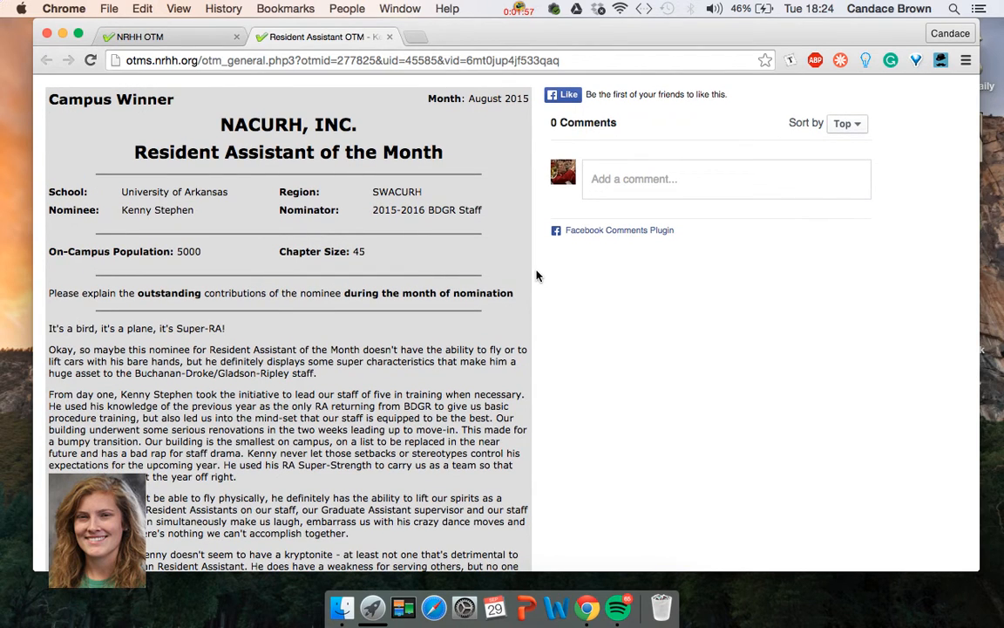
pyautogui.scroll(-3)
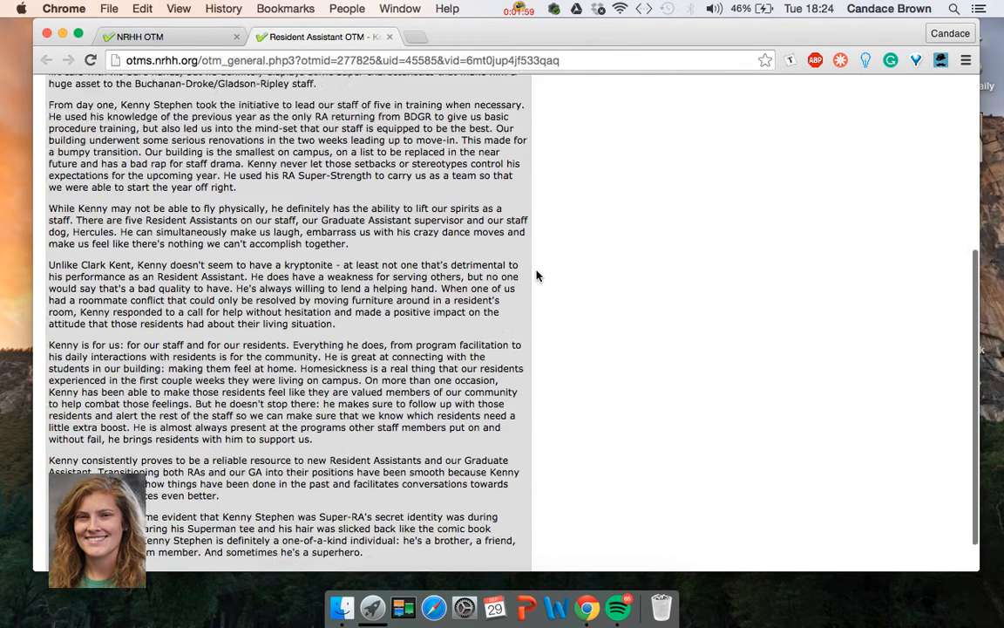
pyautogui.scroll(-3)
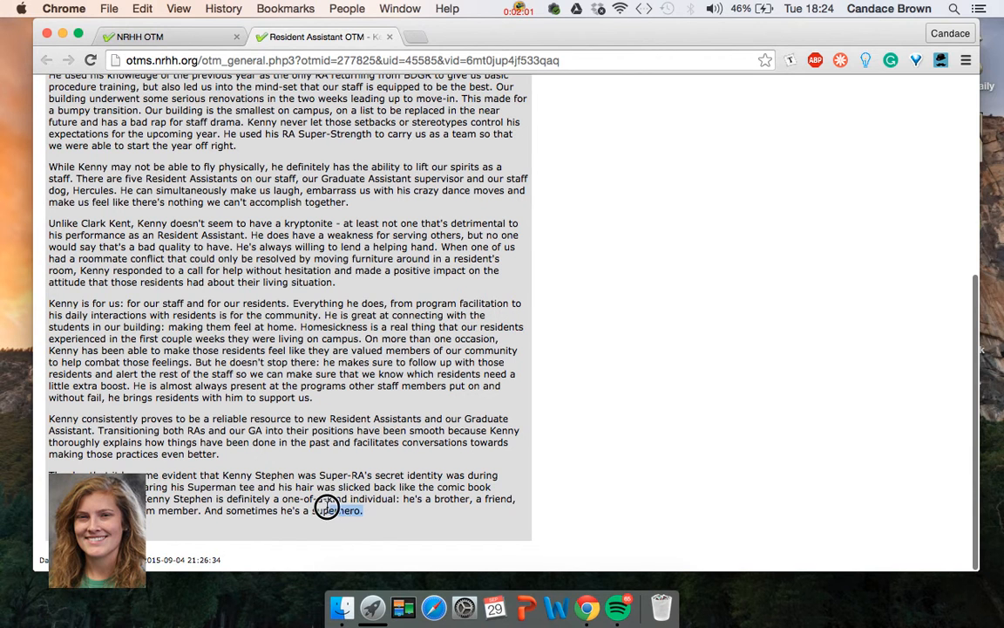
pyautogui.scroll(3)
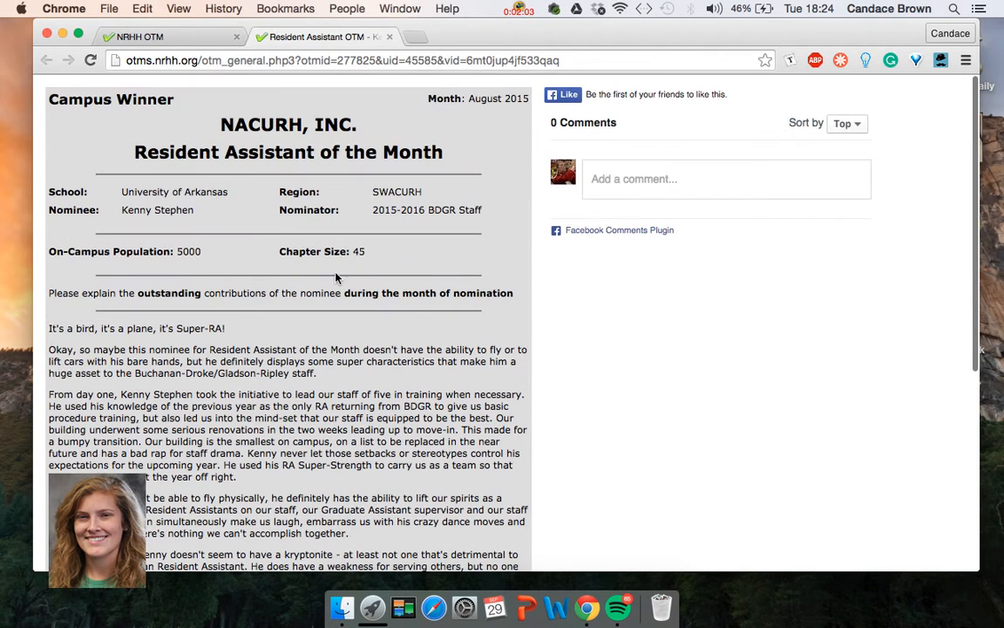
pyautogui.moveTo(419, 311)
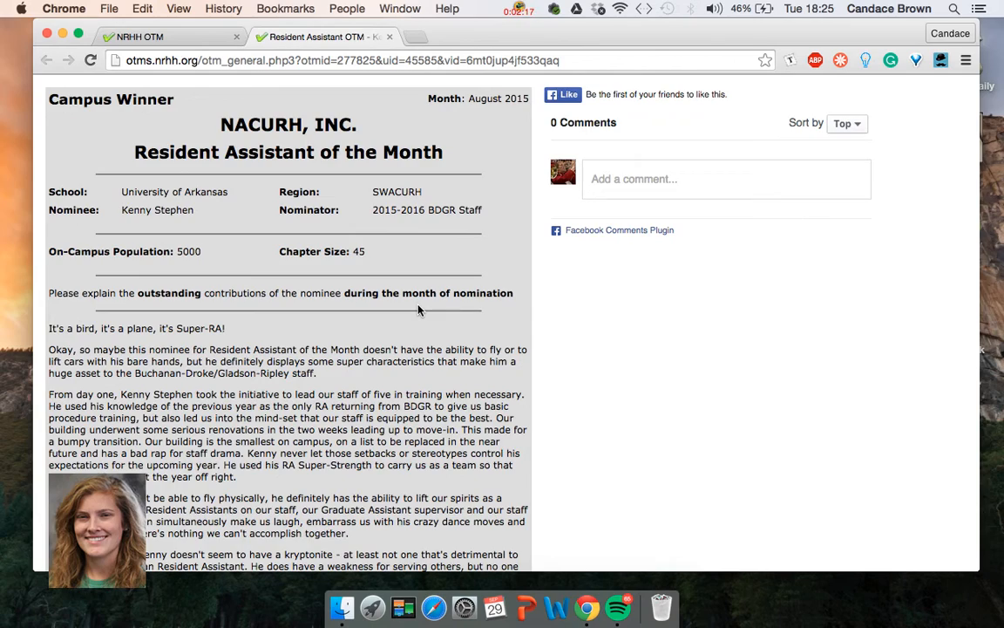
pyautogui.scroll(-3)
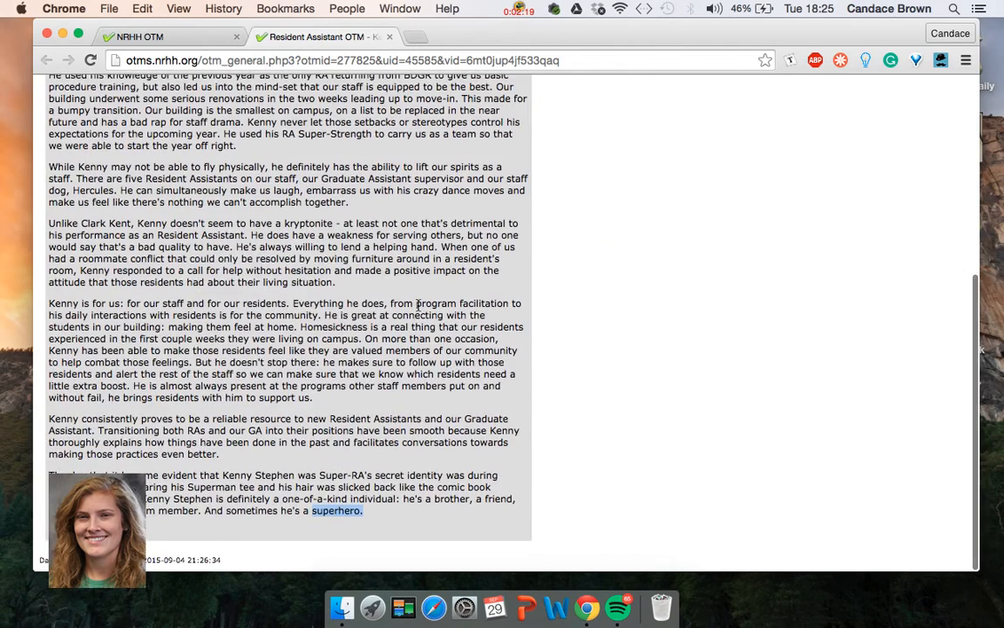
pyautogui.scroll(3)
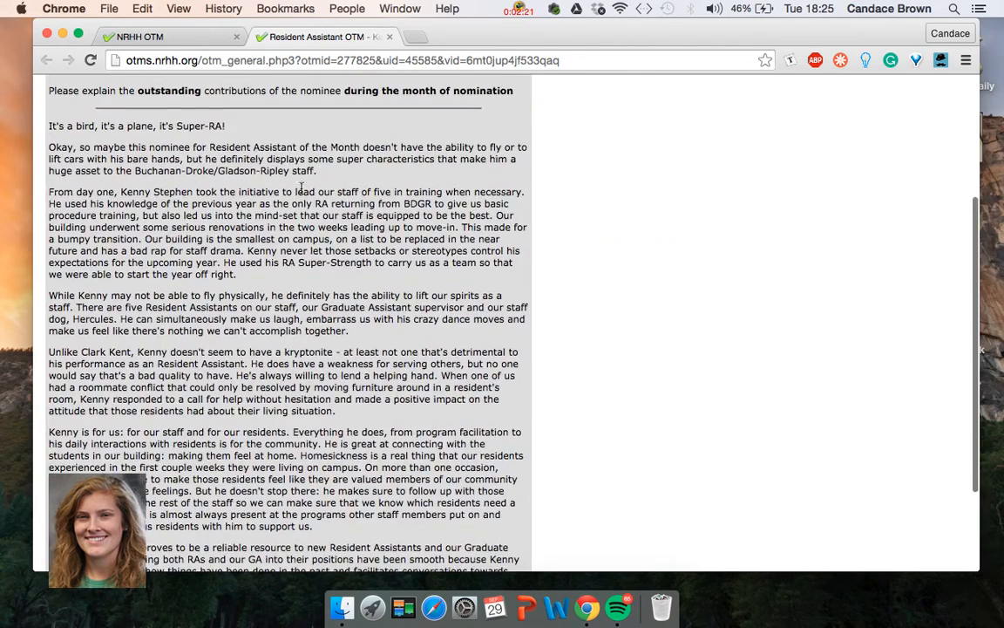
pyautogui.moveTo(106, 147); pyautogui.dragTo(359, 146)
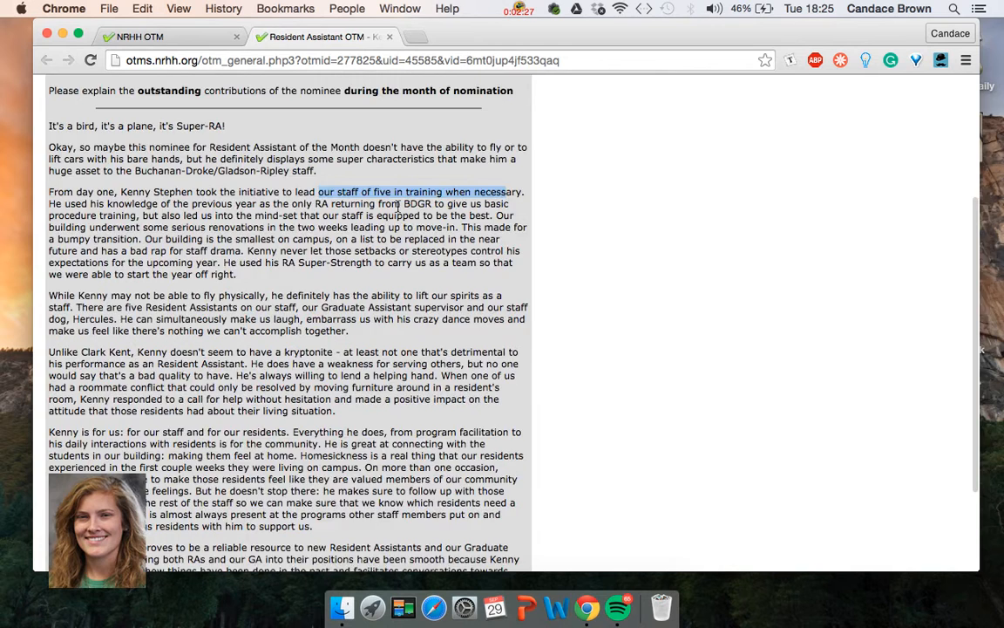
pyautogui.scroll(3)
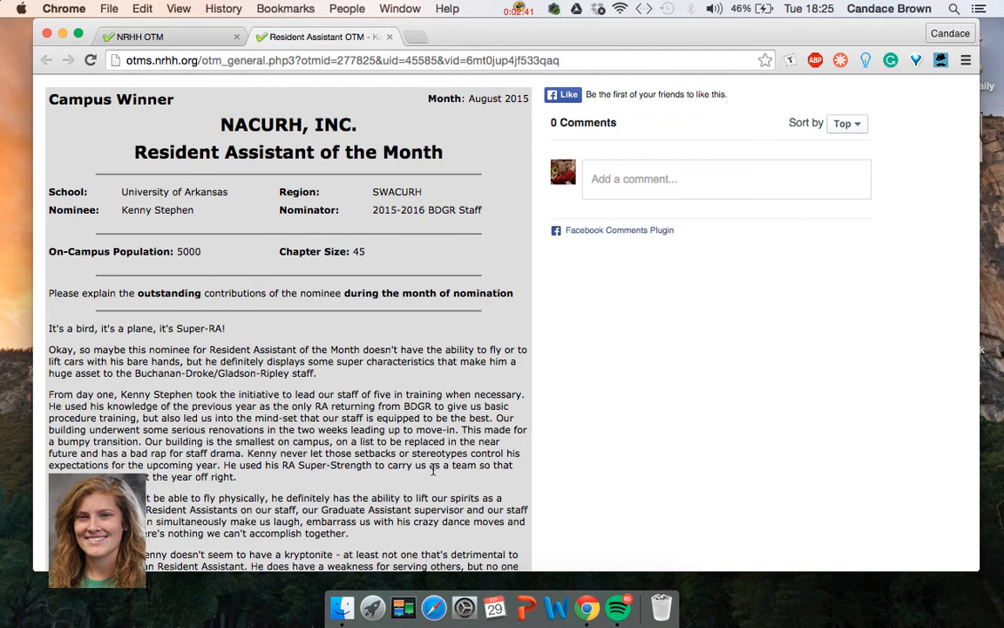
pyautogui.scroll(-3)
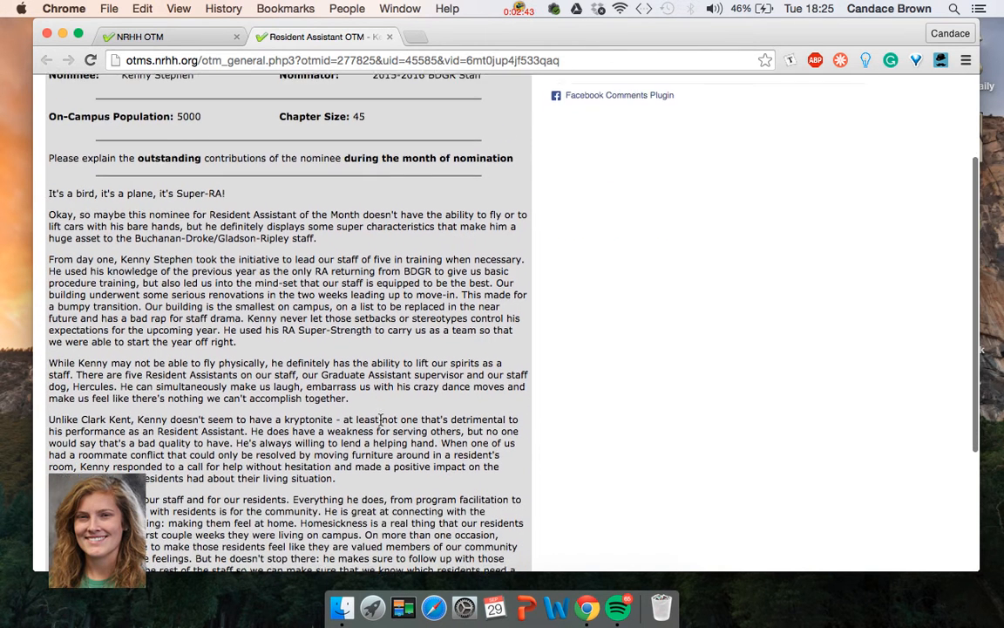
pyautogui.scroll(-3)
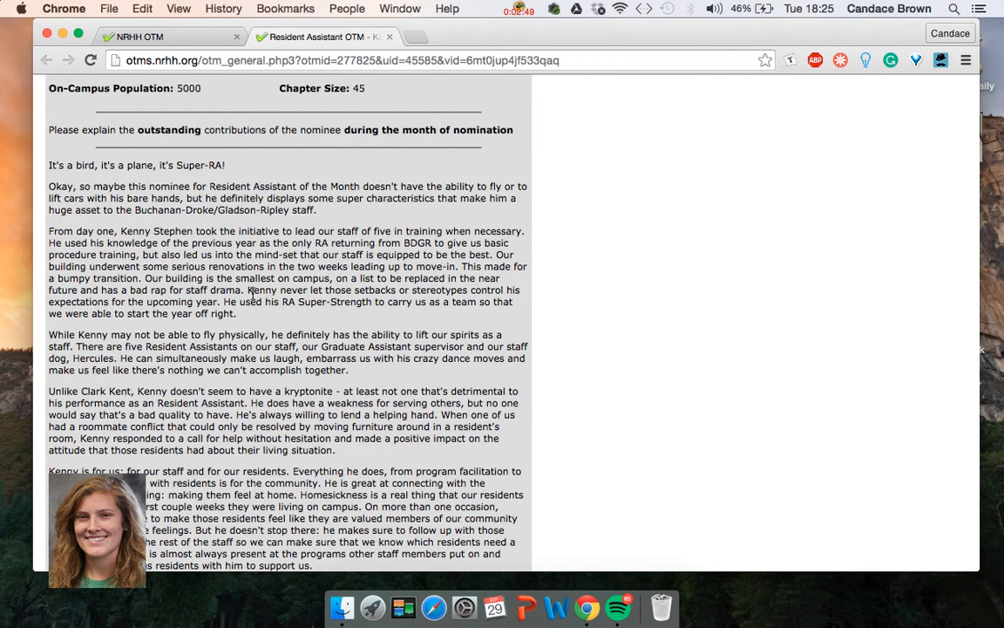
pyautogui.scroll(3)
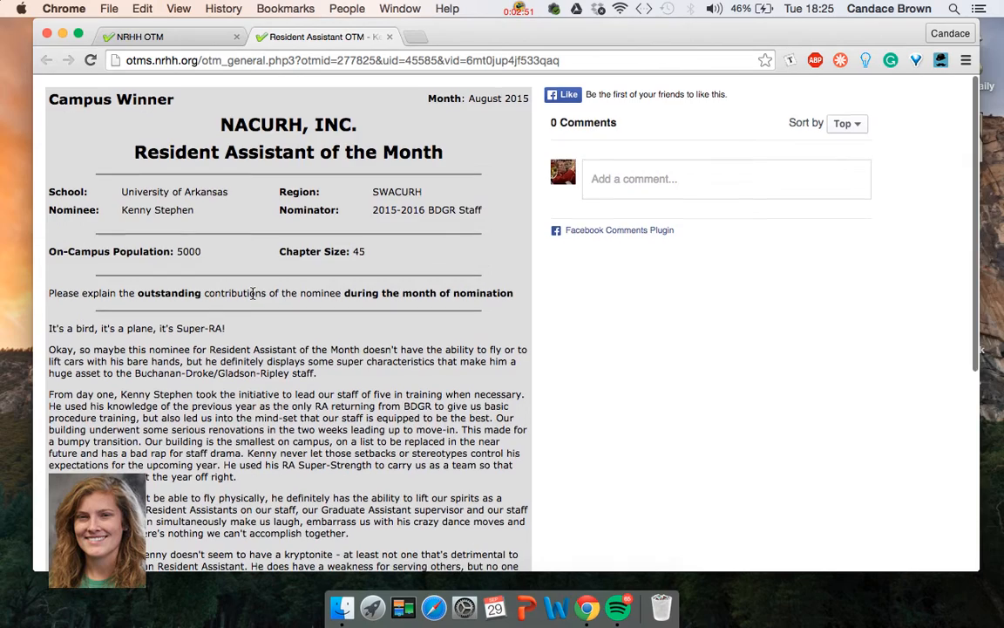
pyautogui.scroll(-3)
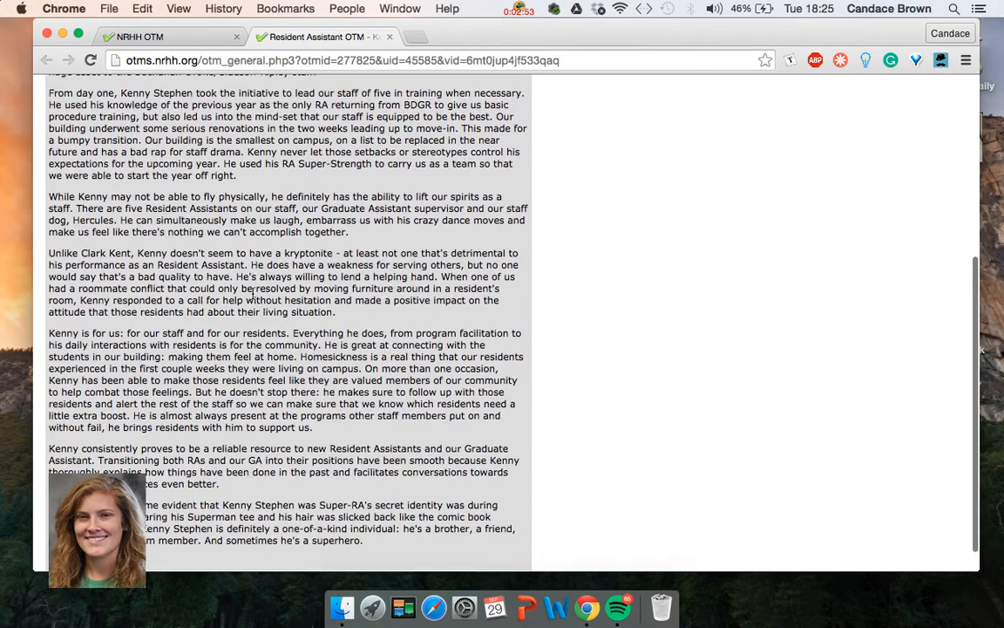
pyautogui.scroll(3)
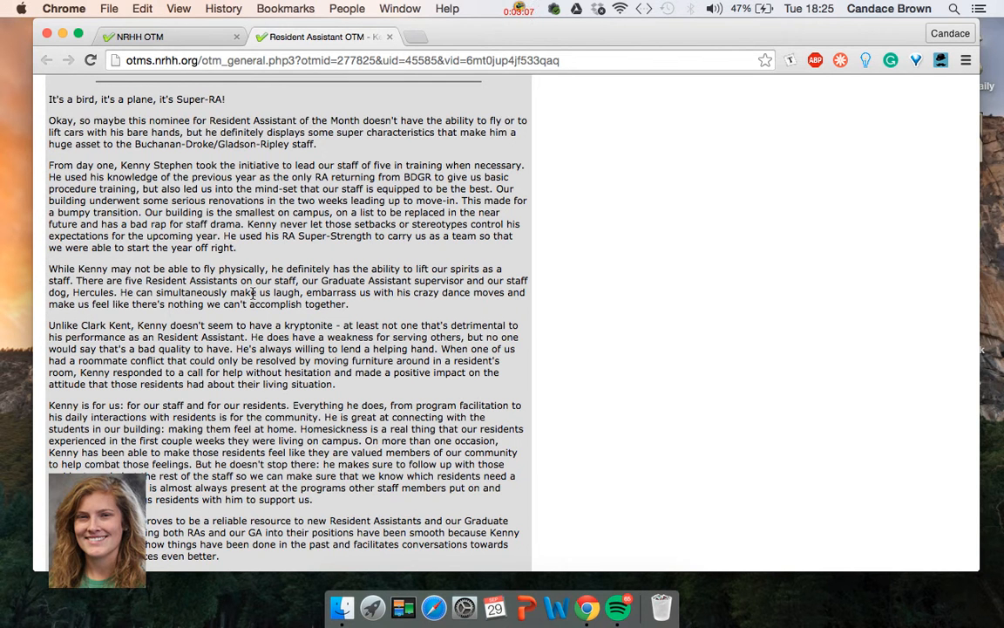
pyautogui.scroll(3)
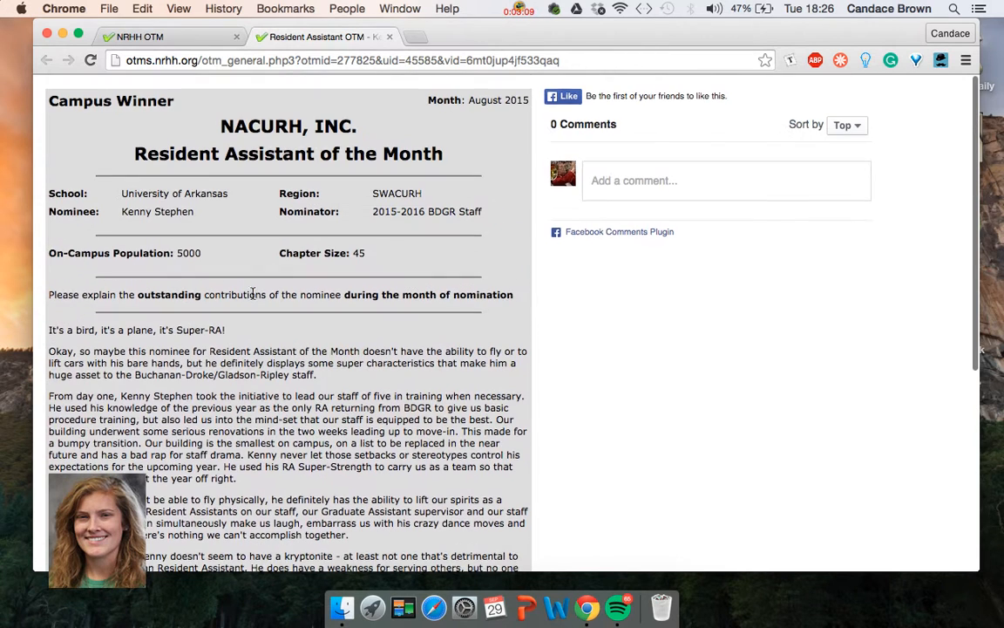